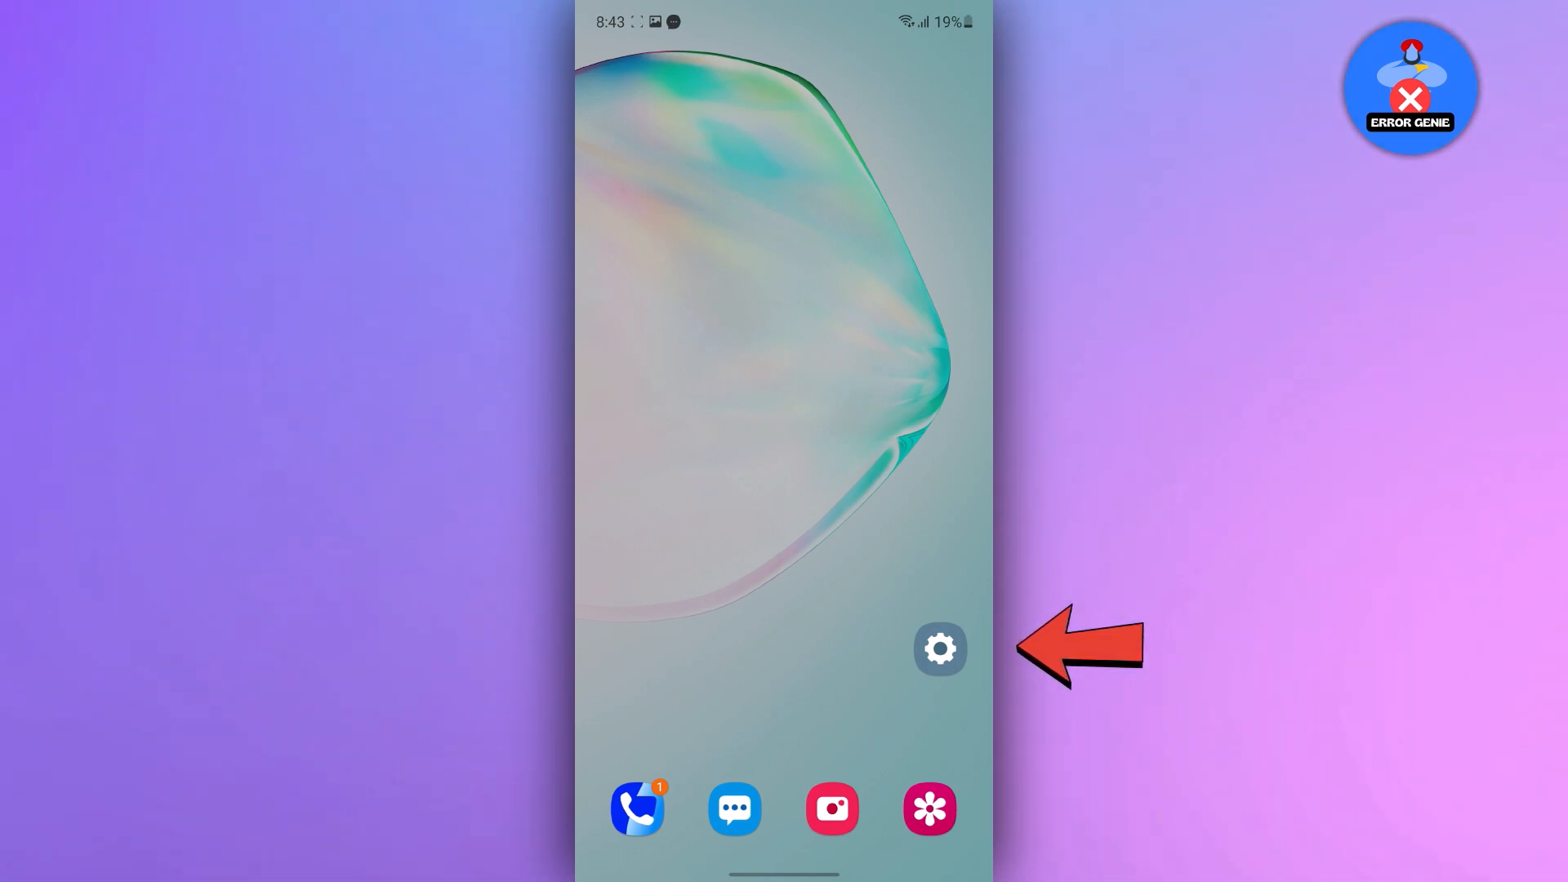
# Launch the Settings app from the home screen gear icon.
pyautogui.click(941, 648)
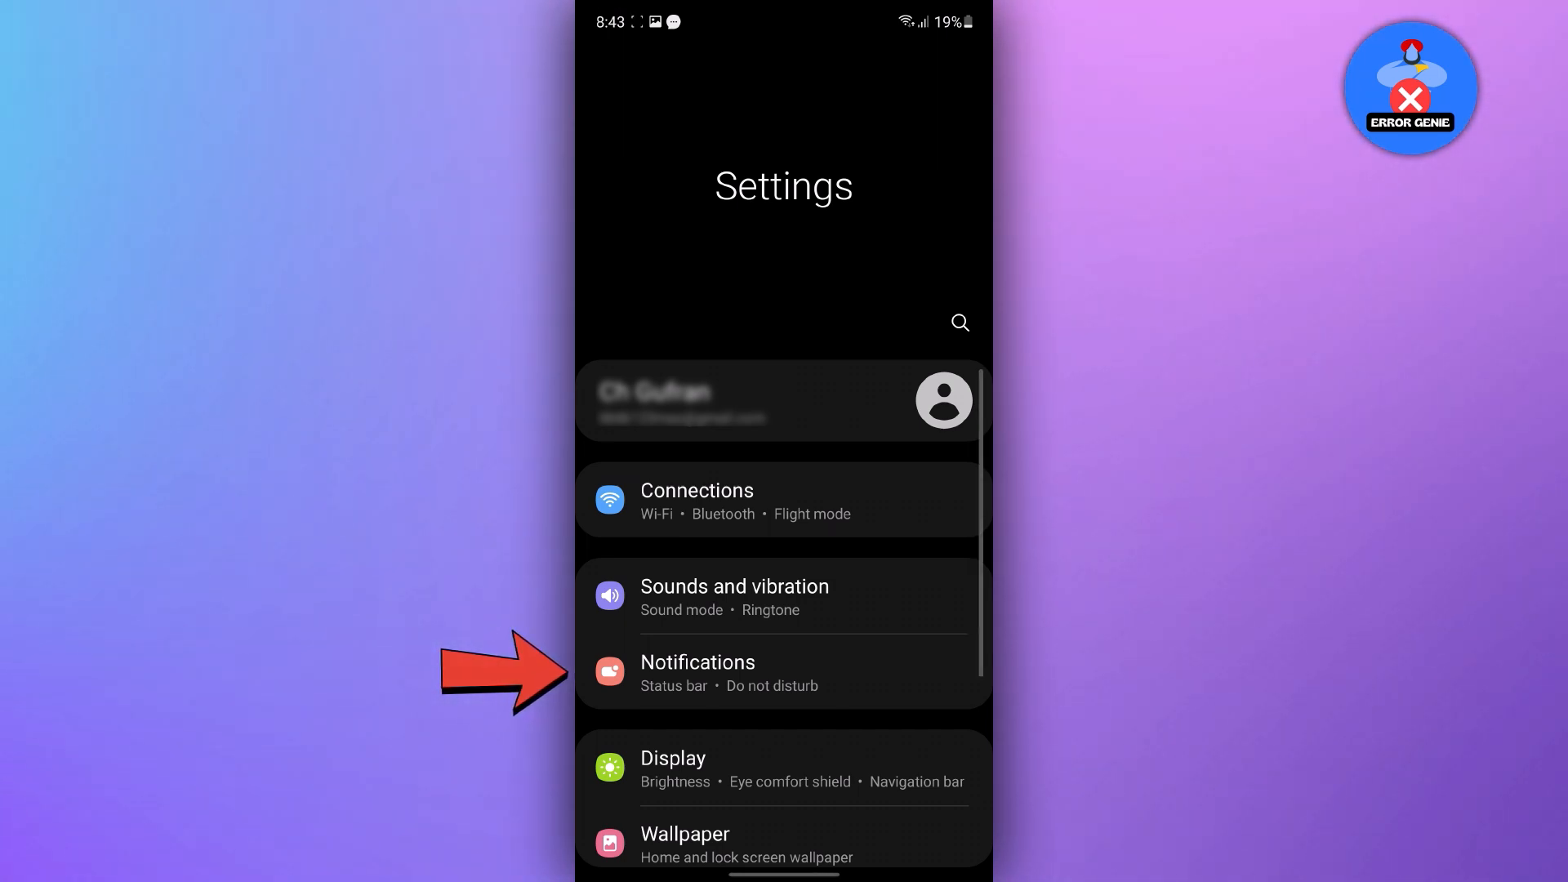
# Reach Notification history via Notifications > Advanced settings, showing dismissed WhatsApp messages.
pyautogui.click(699, 663)
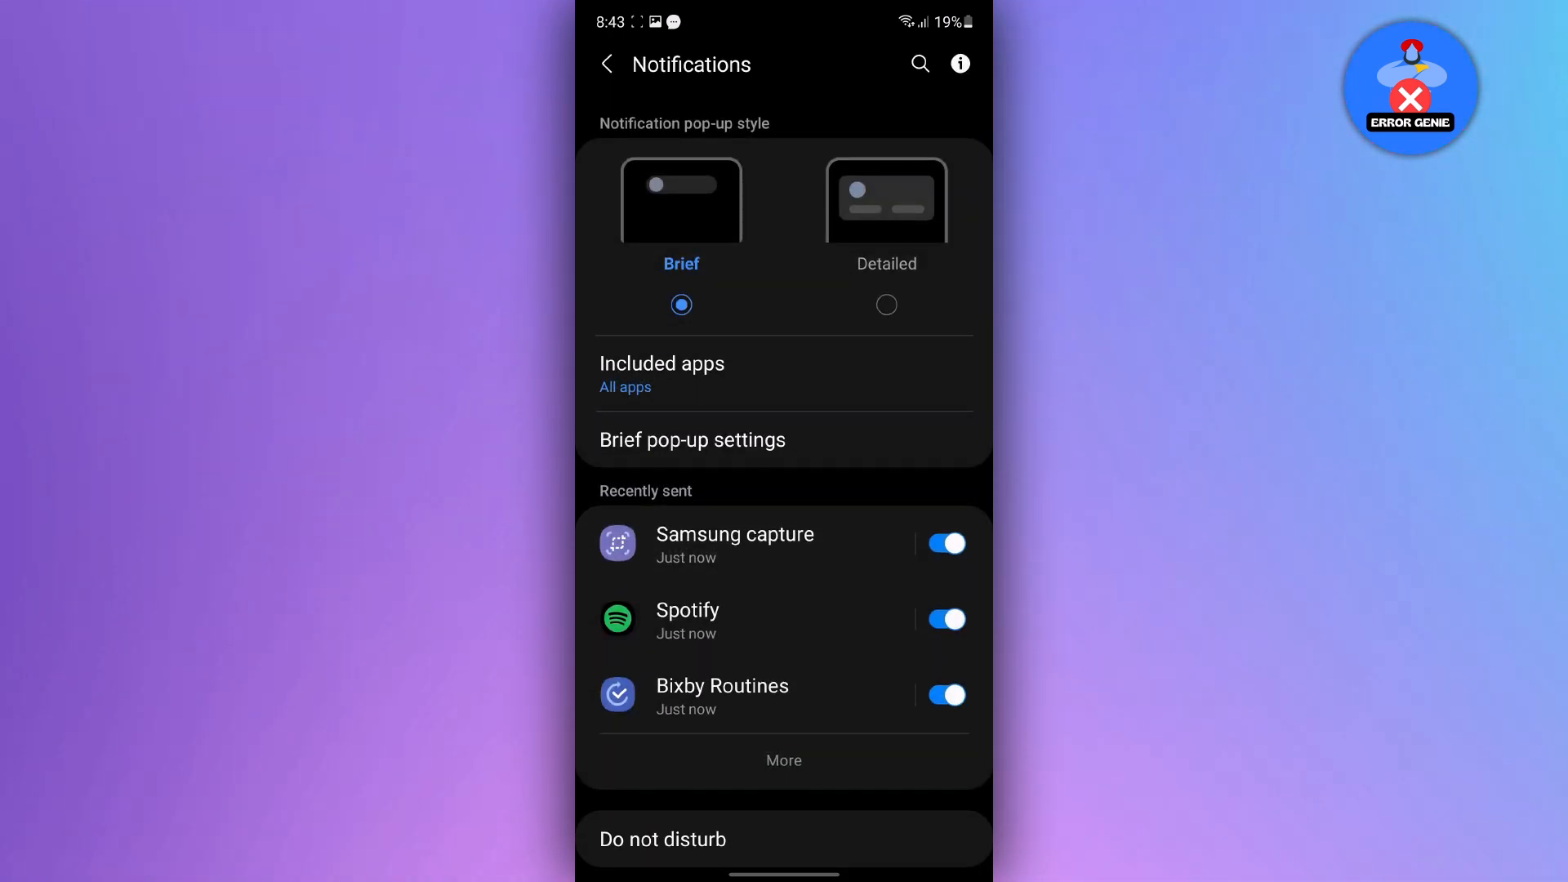
pyautogui.scroll(-3)
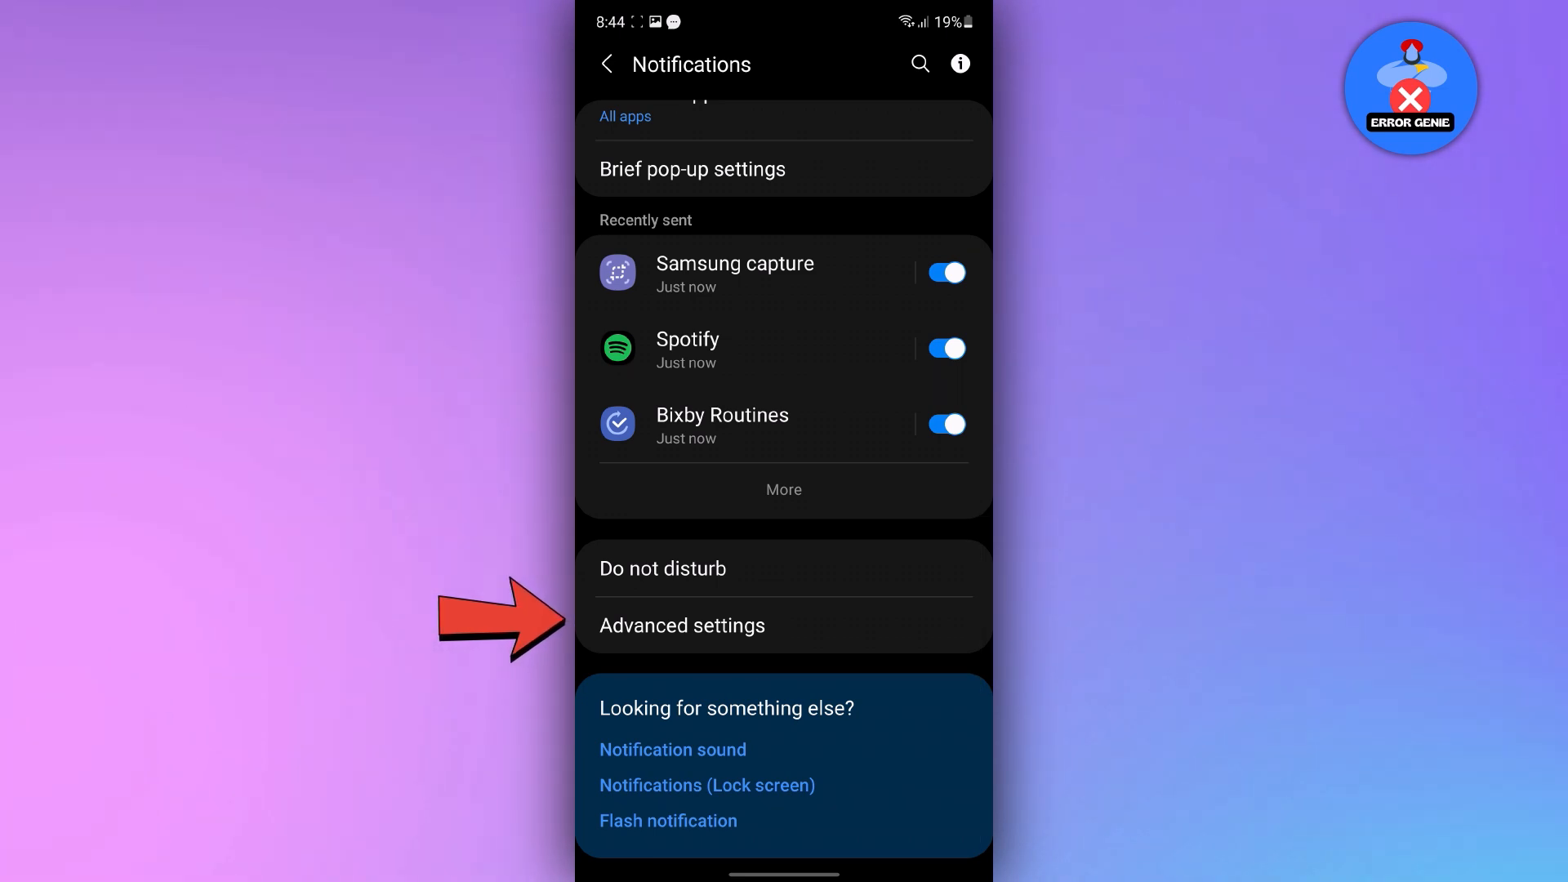
pyautogui.click(683, 625)
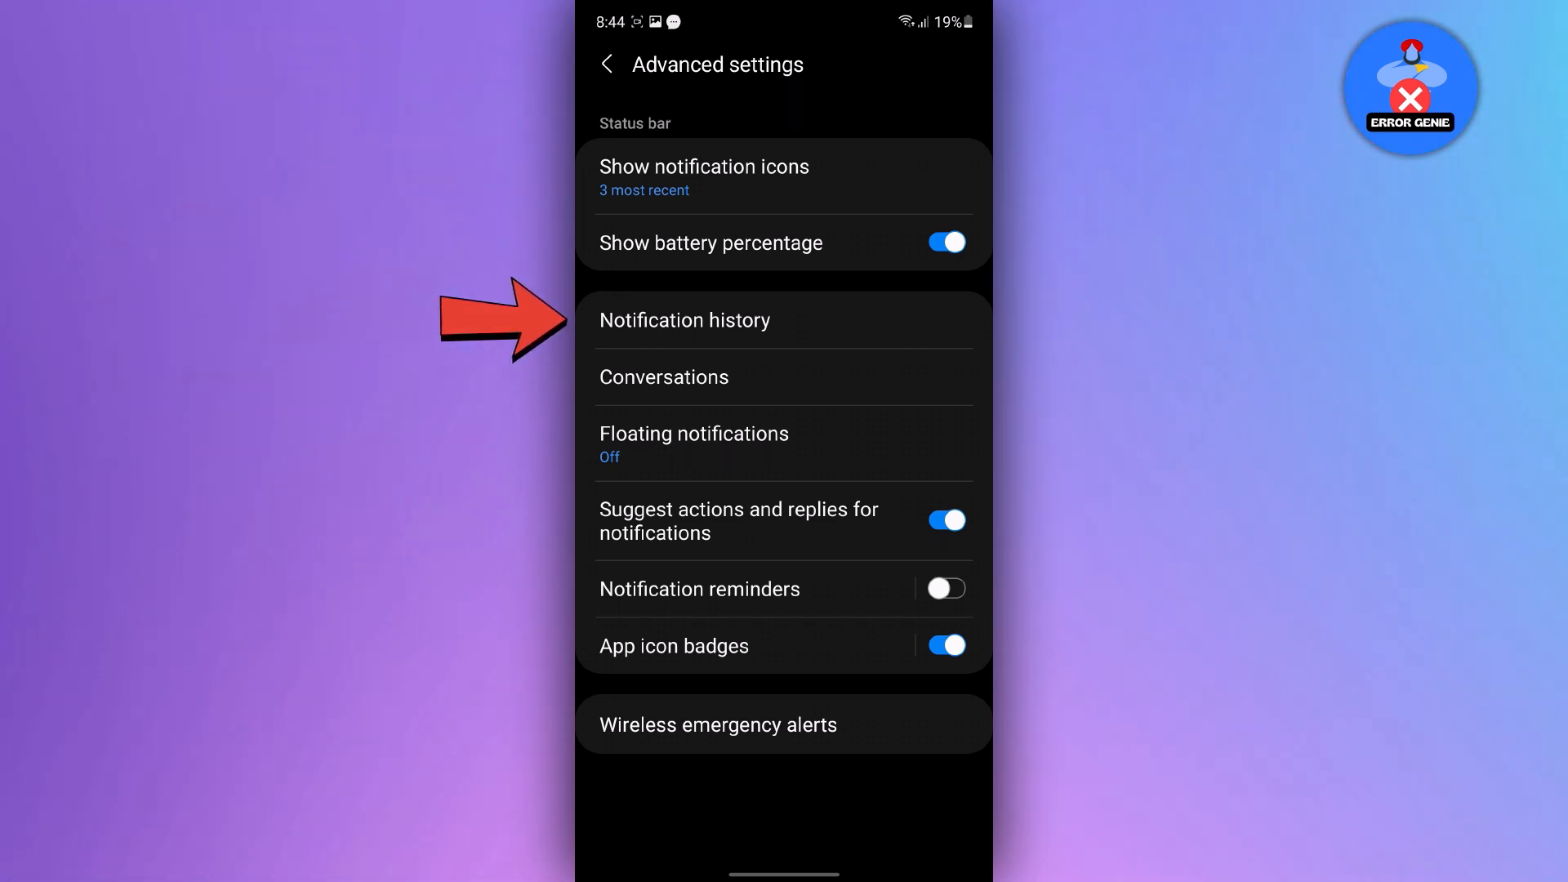
pyautogui.click(684, 320)
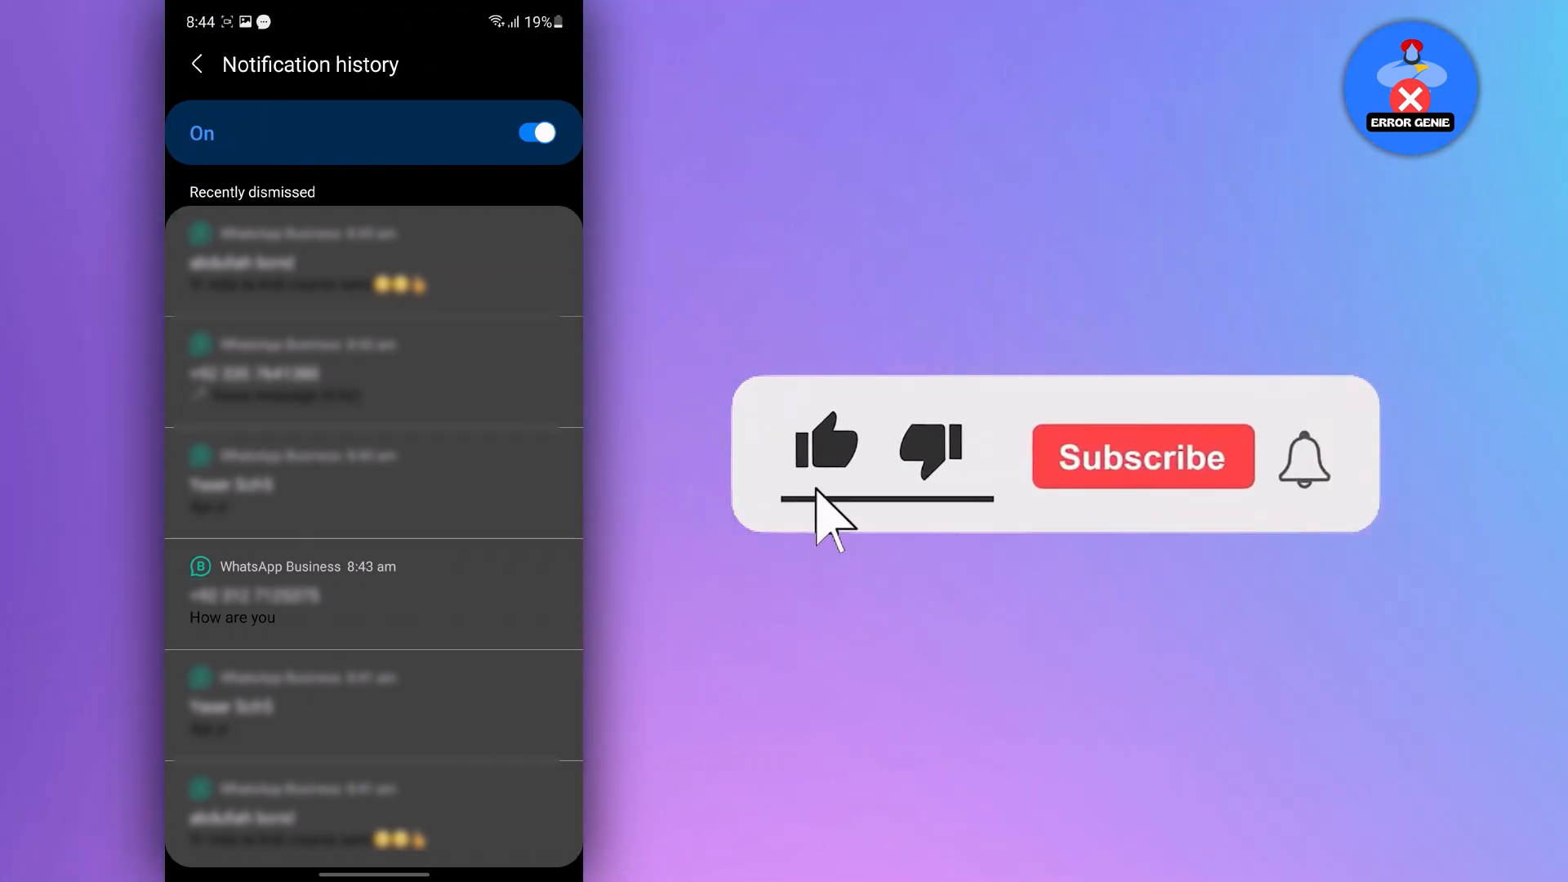
pyautogui.click(1144, 457)
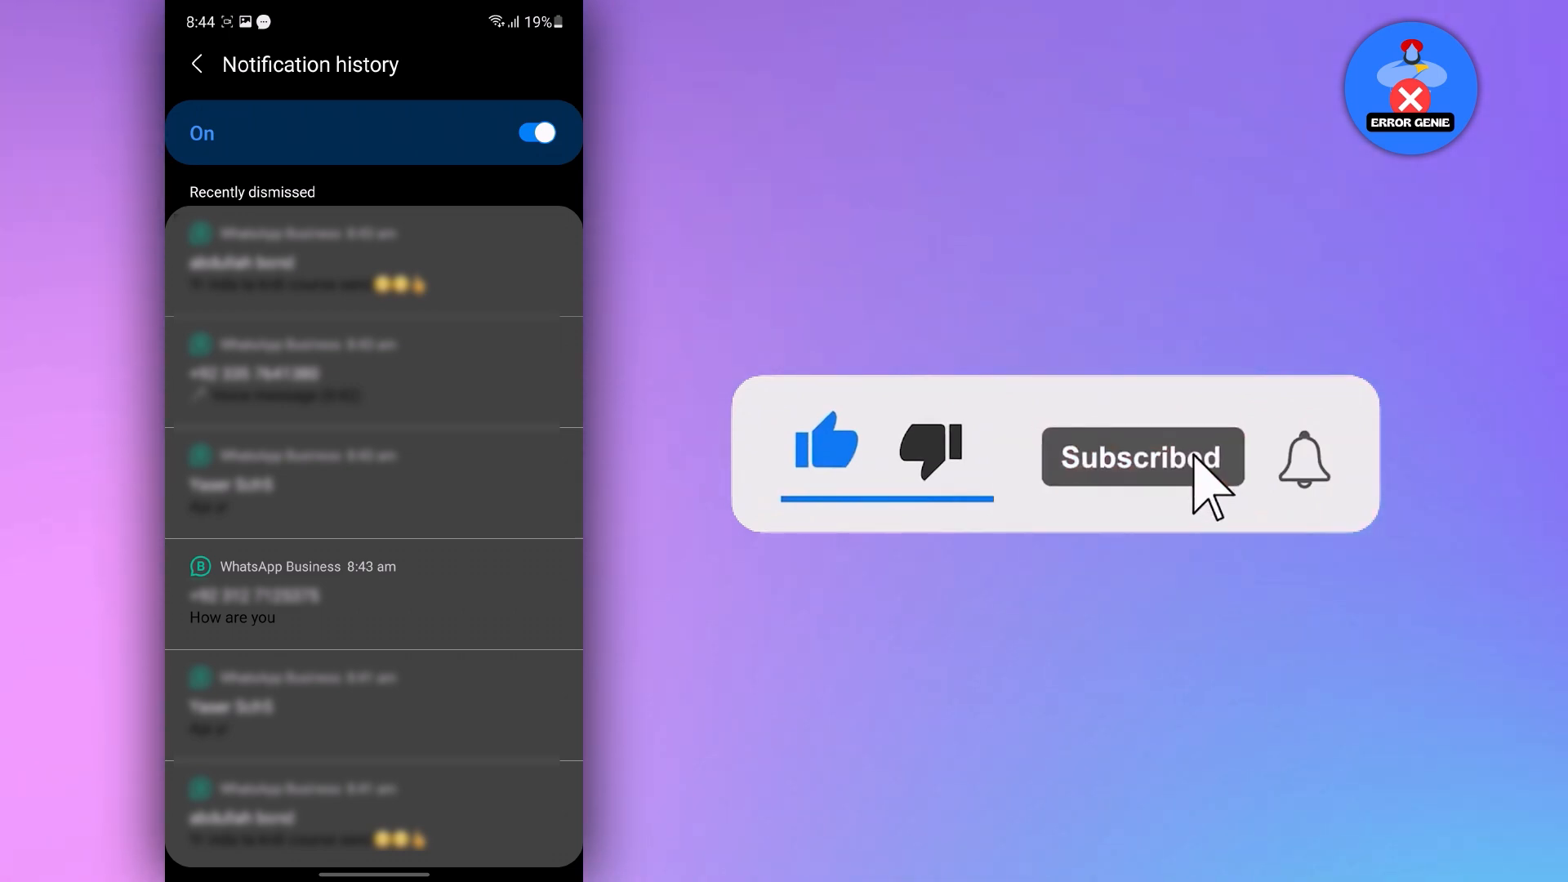